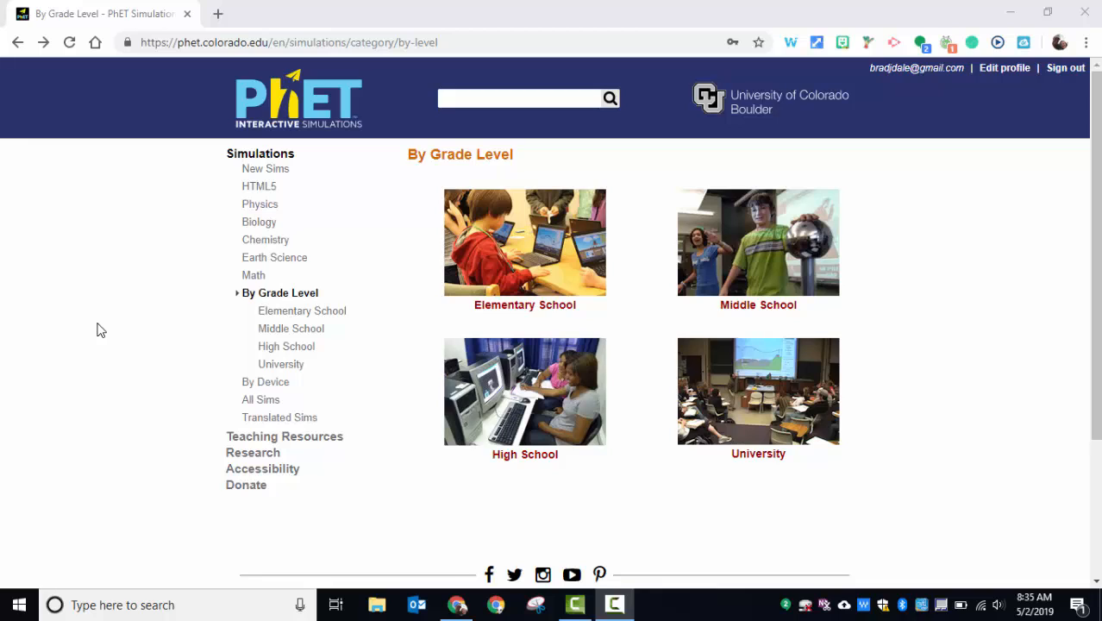
{"action": "mouse_move", "coordinate": [221, 301]}
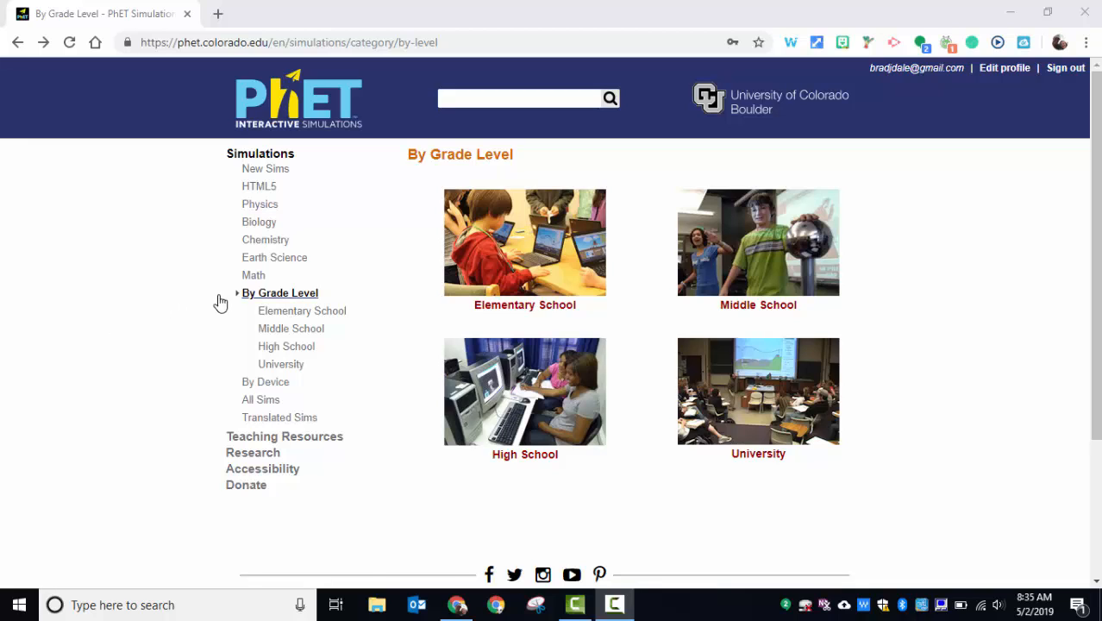
{"action": "mouse_move", "coordinate": [503, 310]}
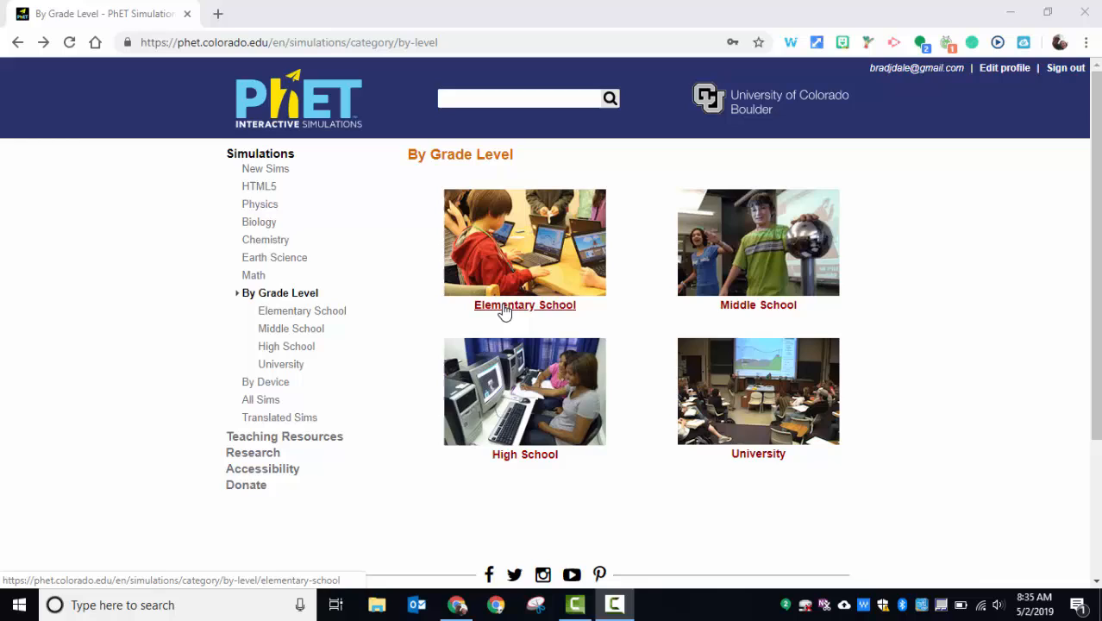
- Go to the Elementary School simulations list from the grade-level page
{"action": "left_click", "coordinate": [524, 303]}
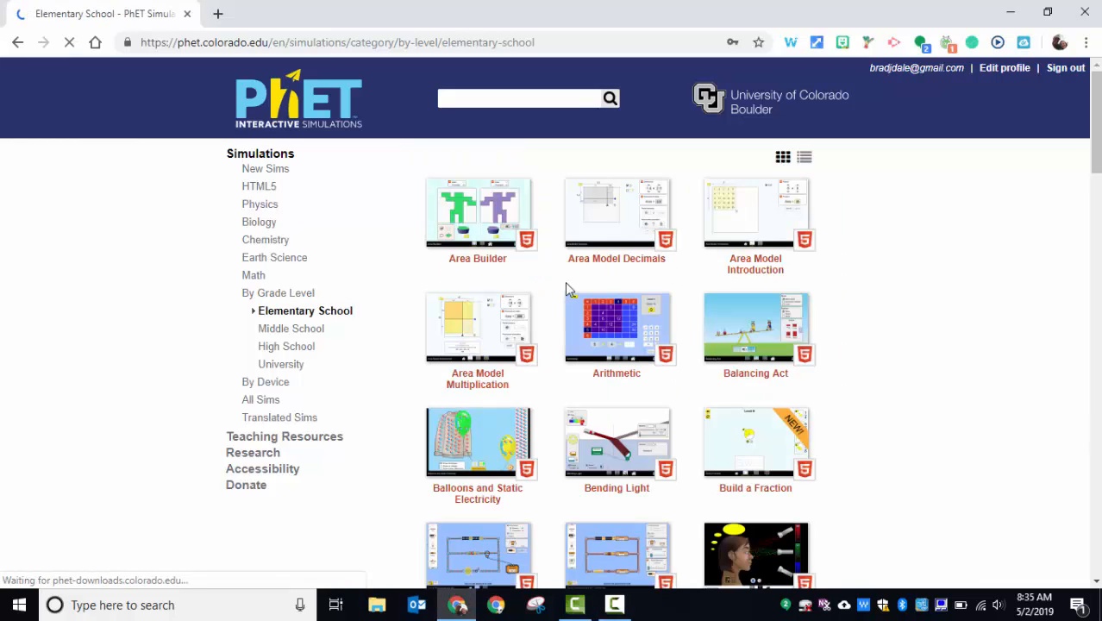
{"action": "mouse_move", "coordinate": [752, 230]}
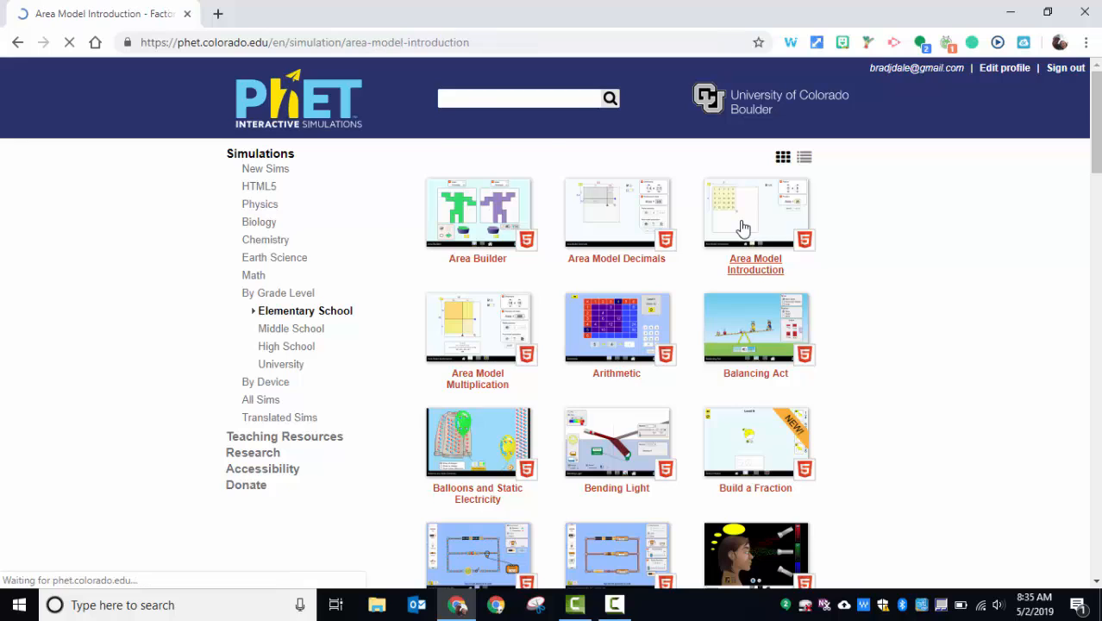
- Go to the Area Model Introduction simulation page from its thumbnail
{"action": "left_click", "coordinate": [755, 210]}
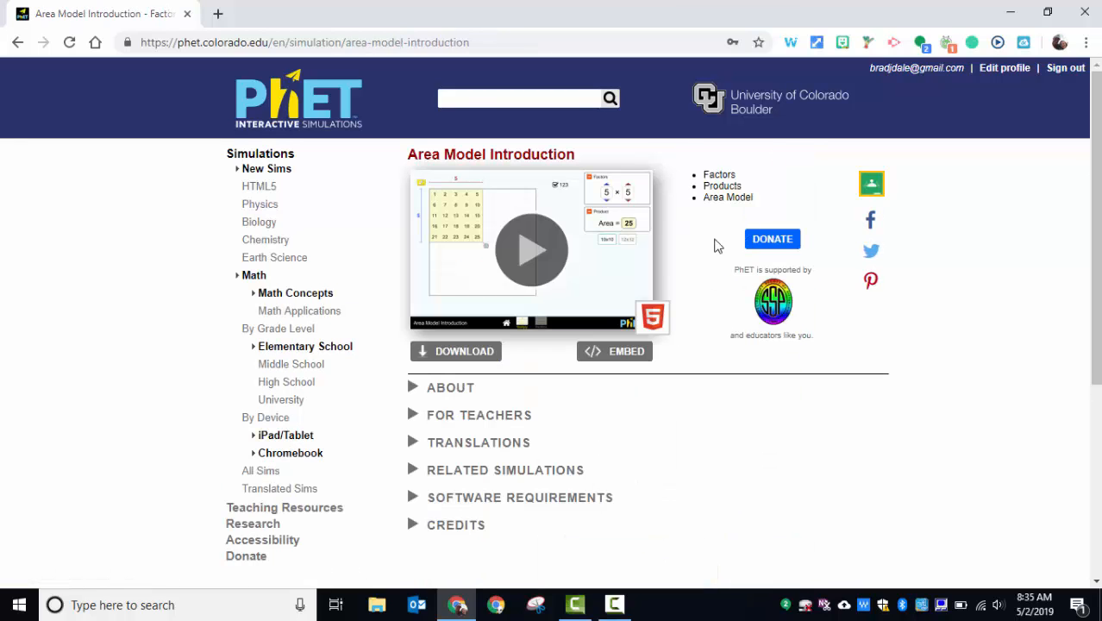
{"action": "mouse_move", "coordinate": [689, 308]}
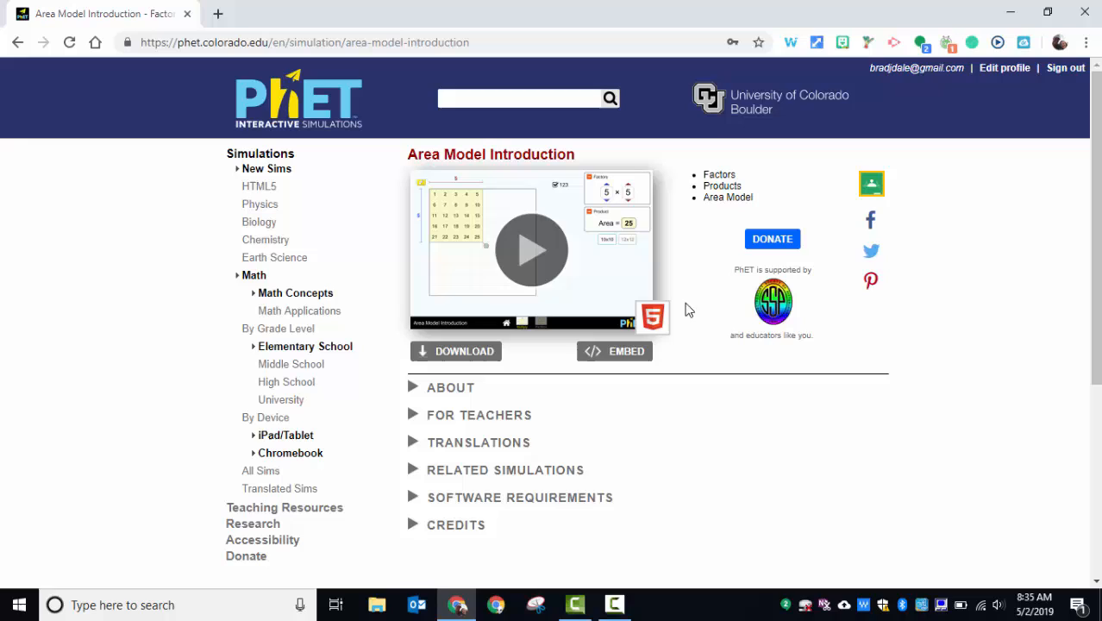
{"action": "mouse_move", "coordinate": [1041, 267]}
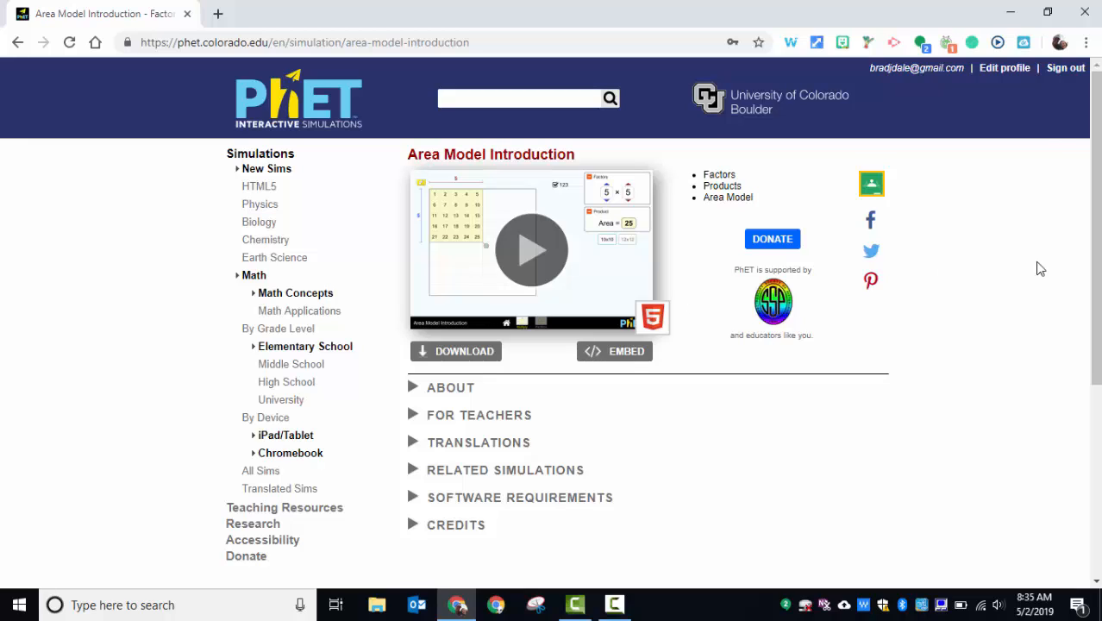
{"action": "mouse_move", "coordinate": [917, 97]}
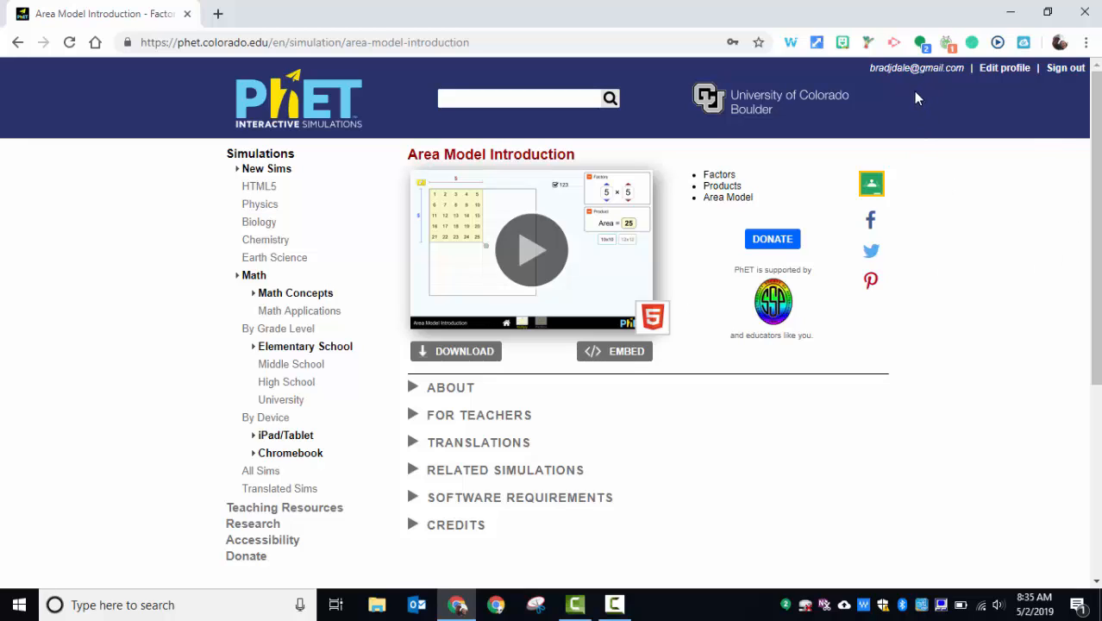
{"action": "mouse_move", "coordinate": [897, 186]}
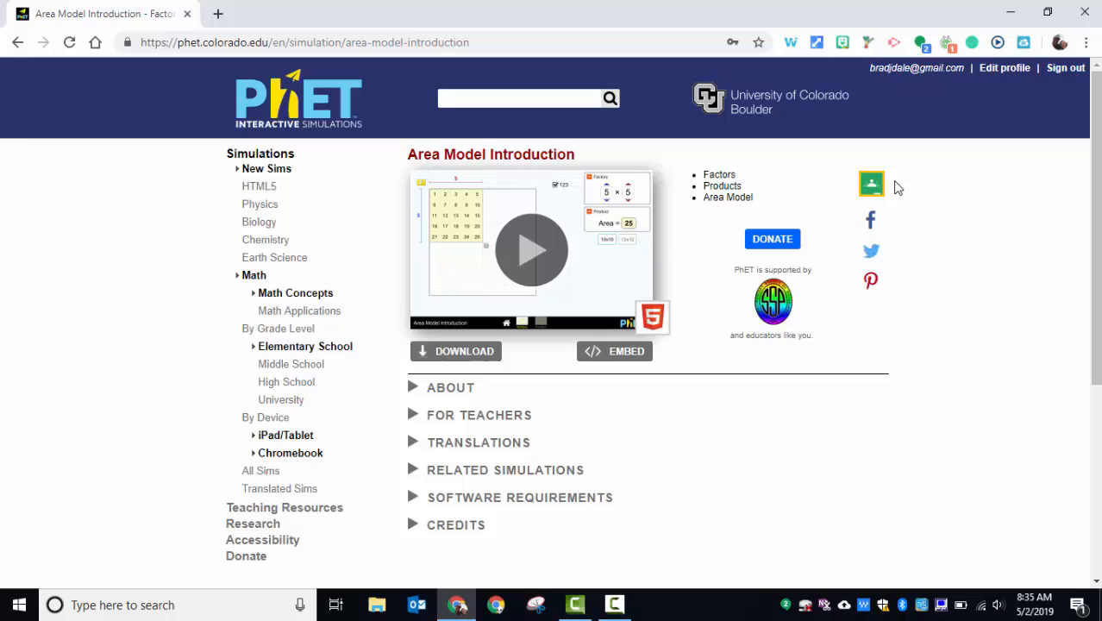
{"action": "mouse_move", "coordinate": [893, 215]}
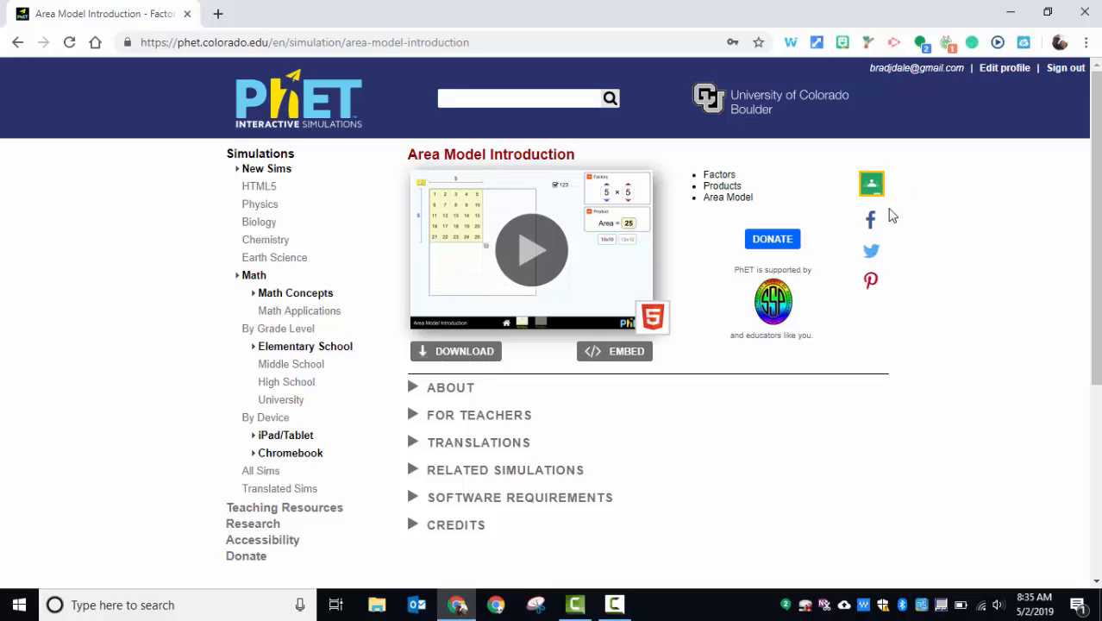
- Launch the sim and resize the grid rectangle through 2×4, 3×5, 3×3, 4×3, 5×3, ending at 3×6
{"action": "left_click", "coordinate": [531, 249]}
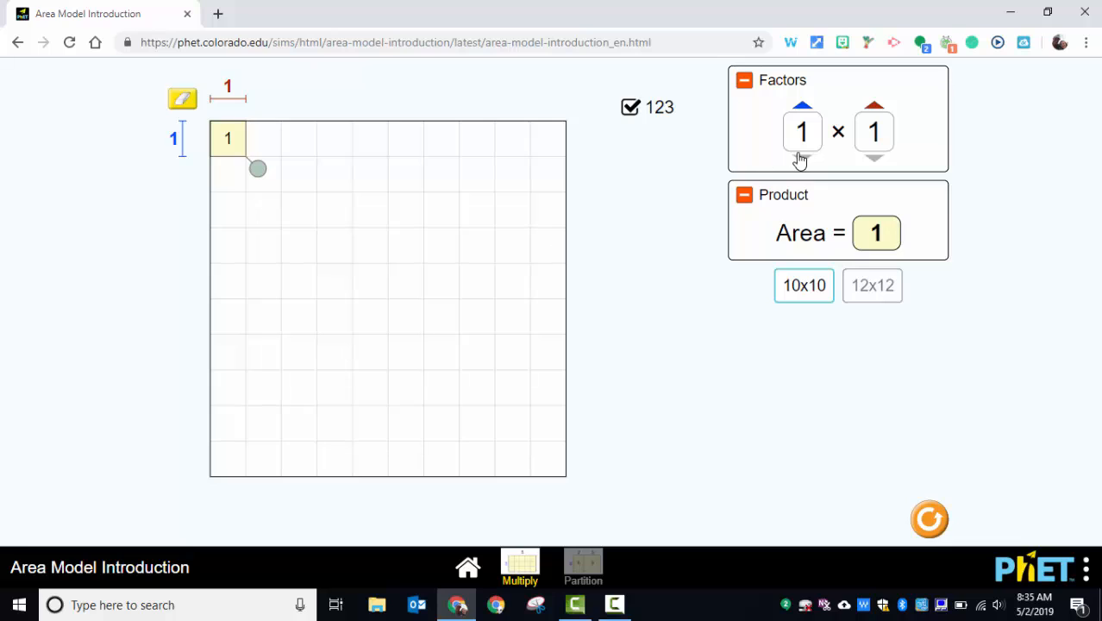
{"action": "mouse_move", "coordinate": [276, 181]}
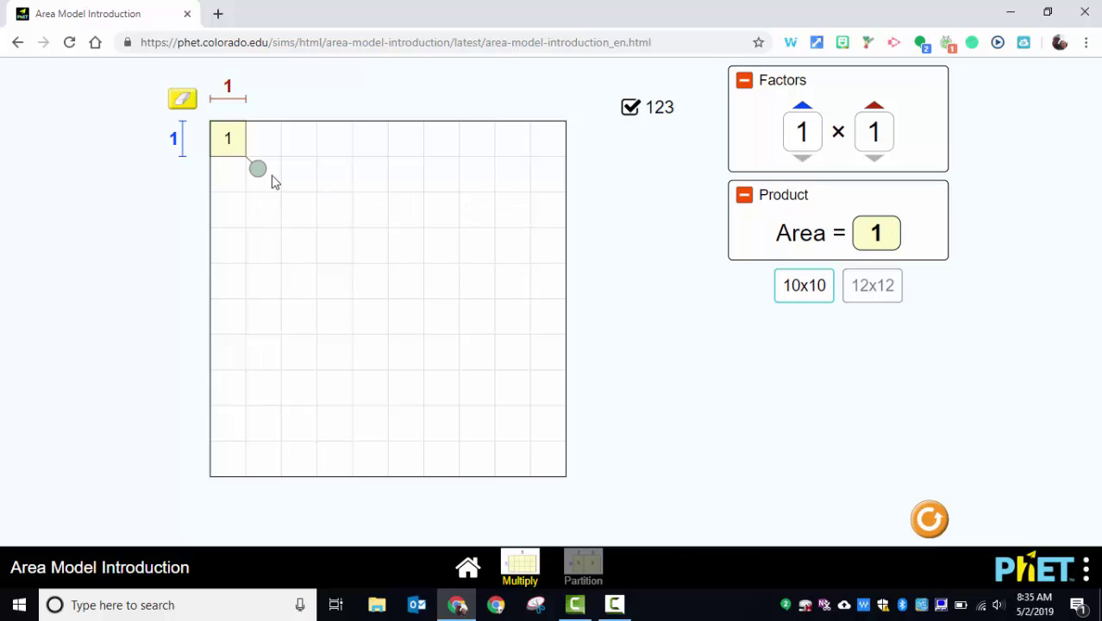
{"action": "left_click_drag", "start_coordinate": [257, 169], "coordinate": [362, 203]}
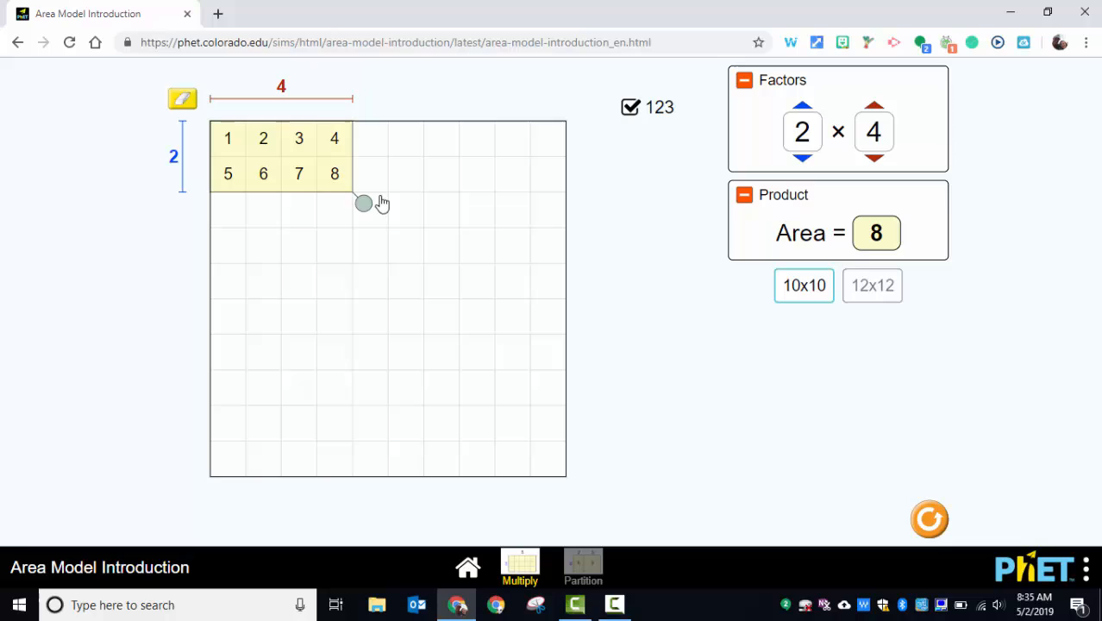
{"action": "left_click_drag", "start_coordinate": [362, 204], "coordinate": [397, 238]}
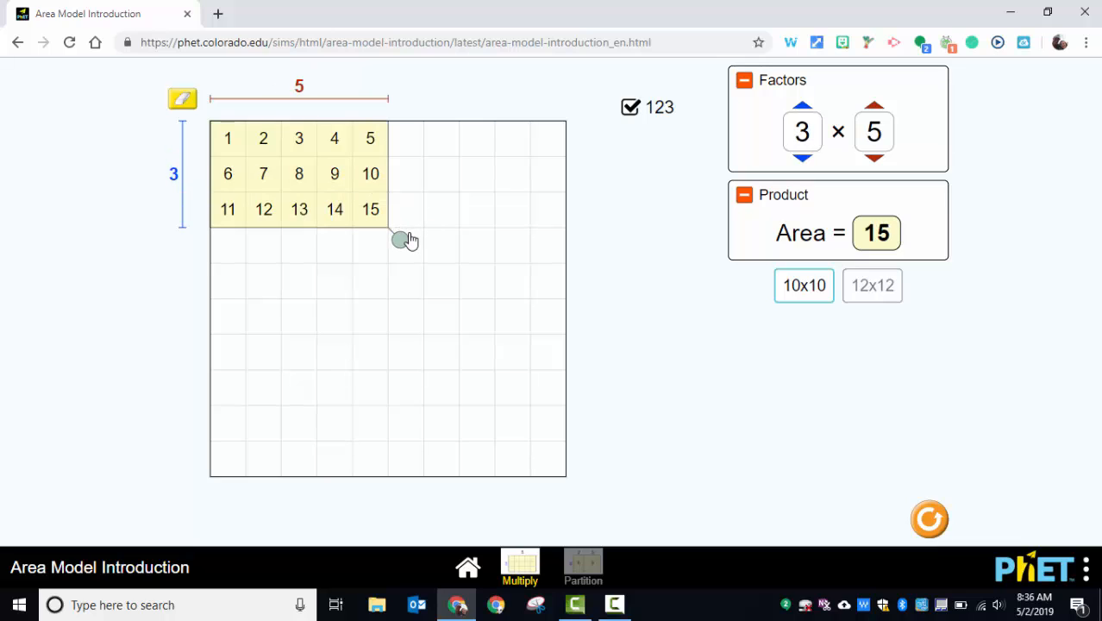
{"action": "left_click_drag", "start_coordinate": [397, 239], "coordinate": [335, 245]}
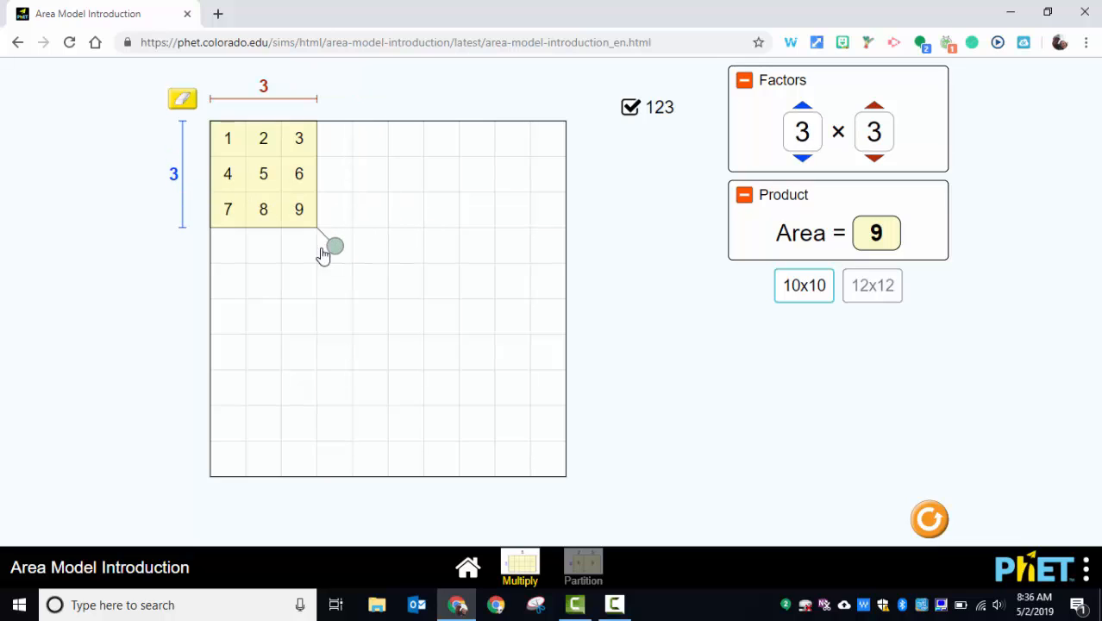
{"action": "left_click_drag", "start_coordinate": [334, 245], "coordinate": [331, 275]}
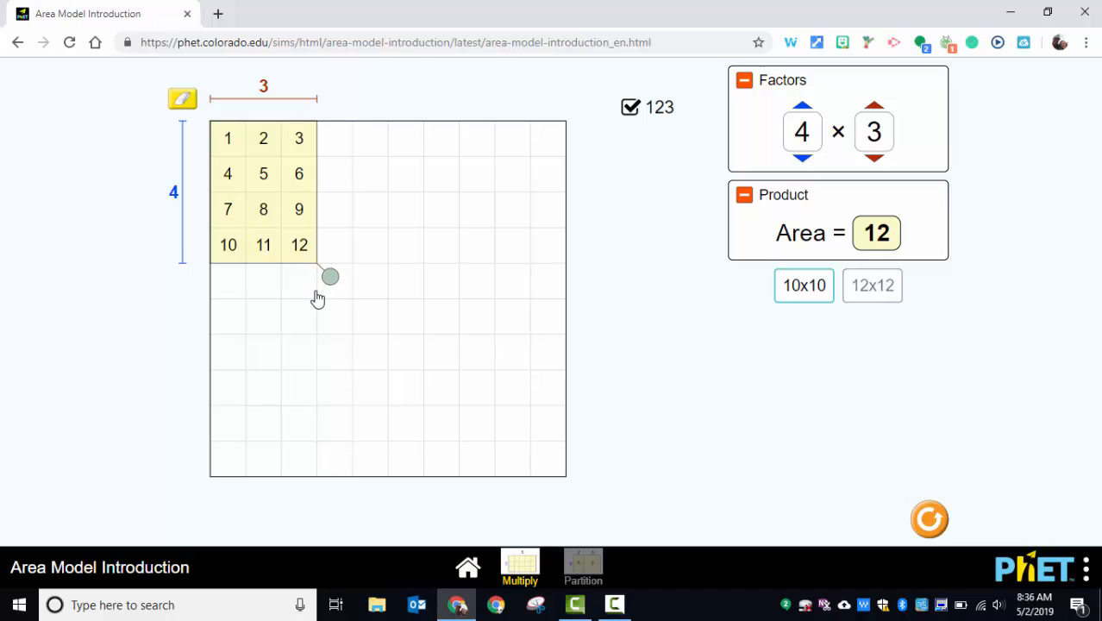
{"action": "left_click_drag", "start_coordinate": [331, 276], "coordinate": [326, 308]}
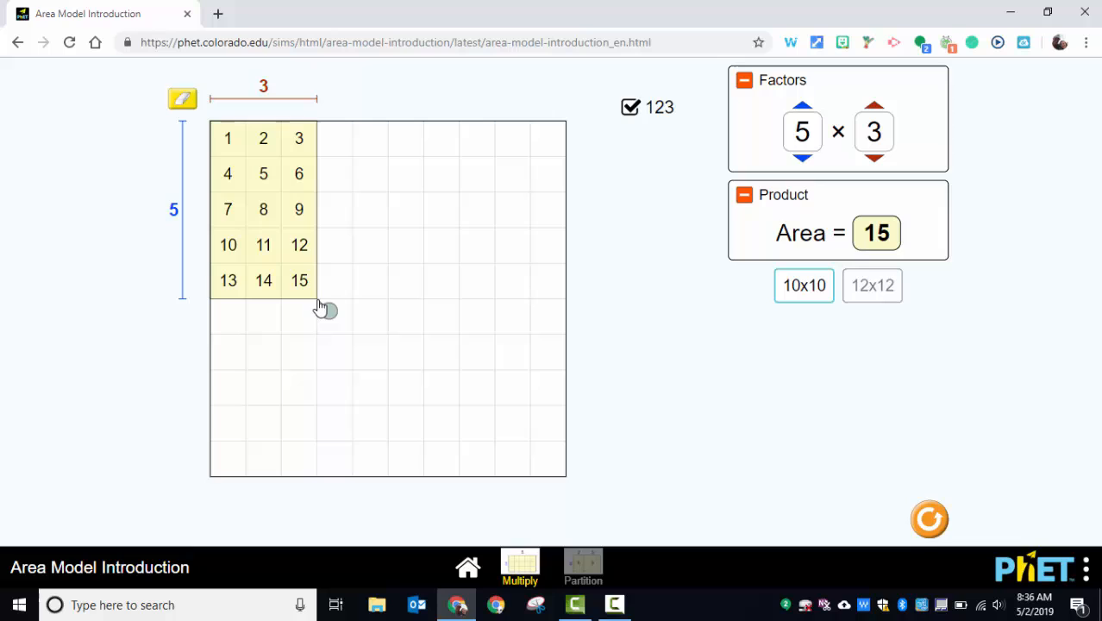
{"action": "left_click_drag", "start_coordinate": [324, 309], "coordinate": [371, 249]}
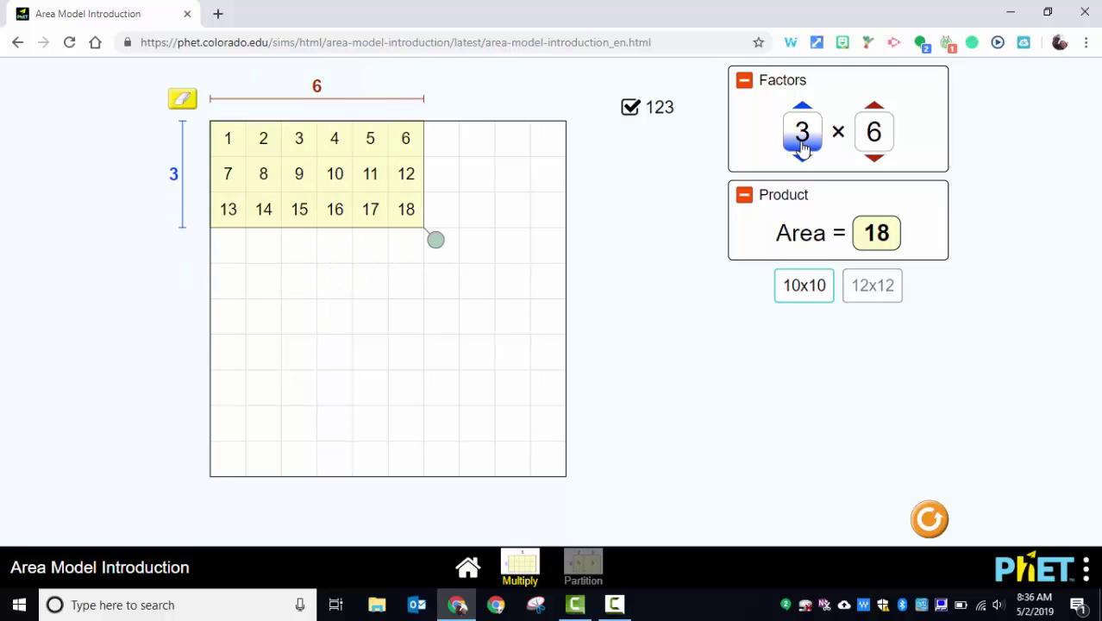
{"action": "mouse_move", "coordinate": [801, 110]}
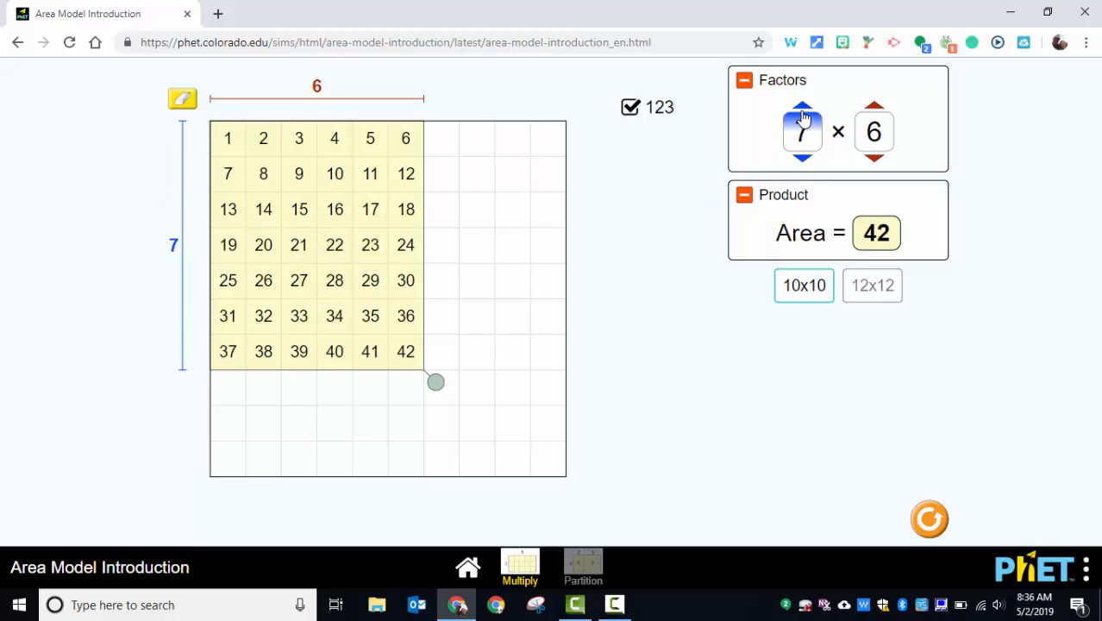
- Return the first factor spinner to 3 so the rectangle reads 3 × 6 = 18
{"action": "left_click", "coordinate": [802, 111]}
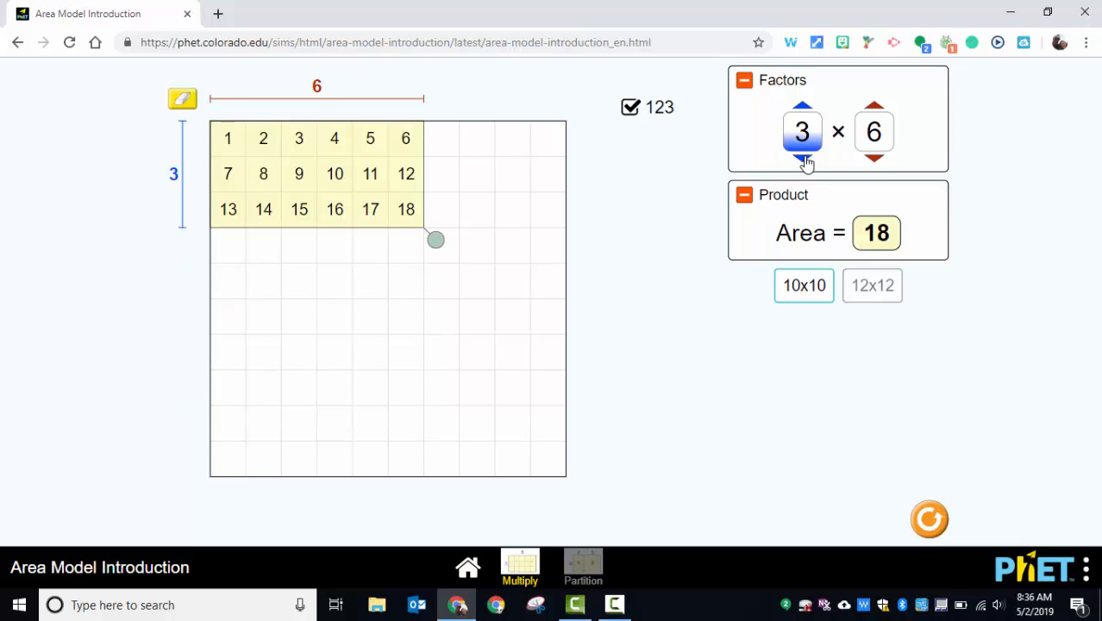
{"action": "mouse_move", "coordinate": [634, 242]}
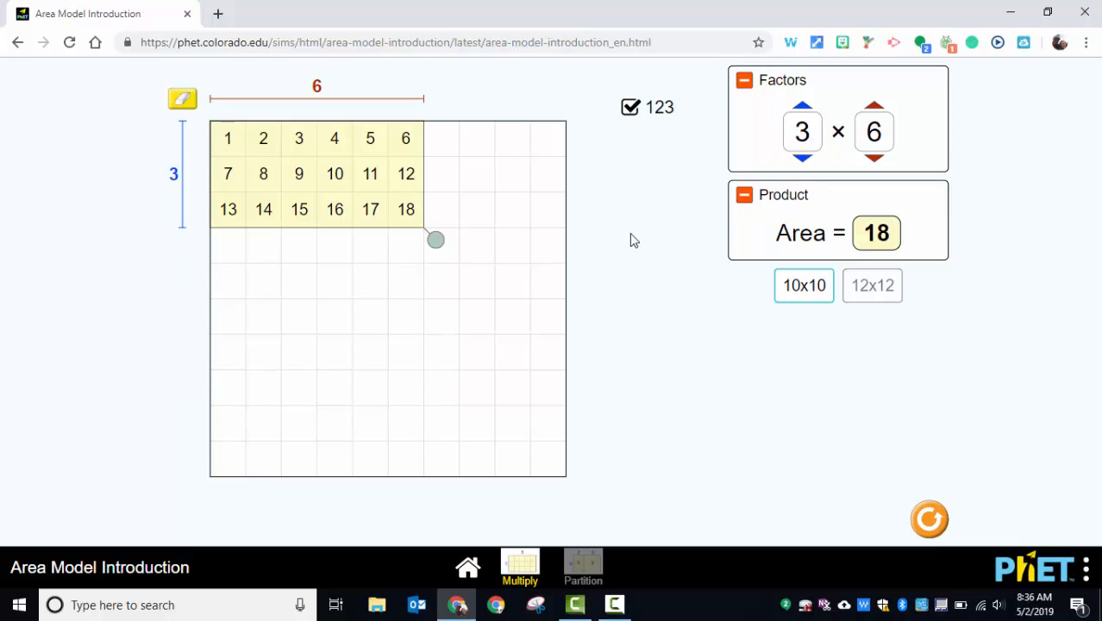
{"action": "mouse_move", "coordinate": [233, 128]}
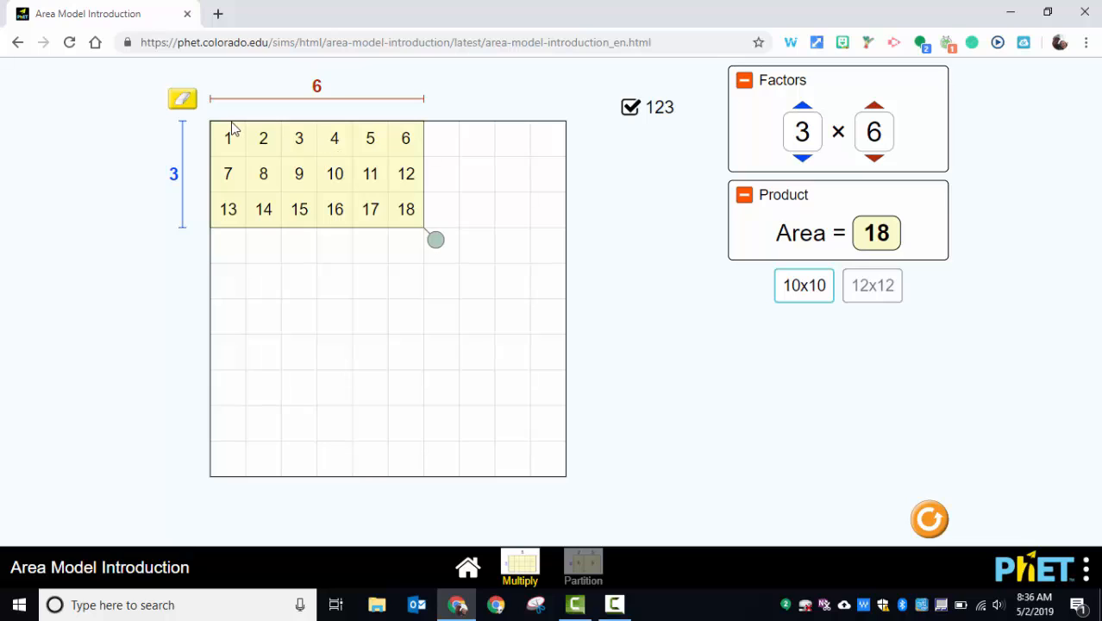
{"action": "mouse_move", "coordinate": [148, 296]}
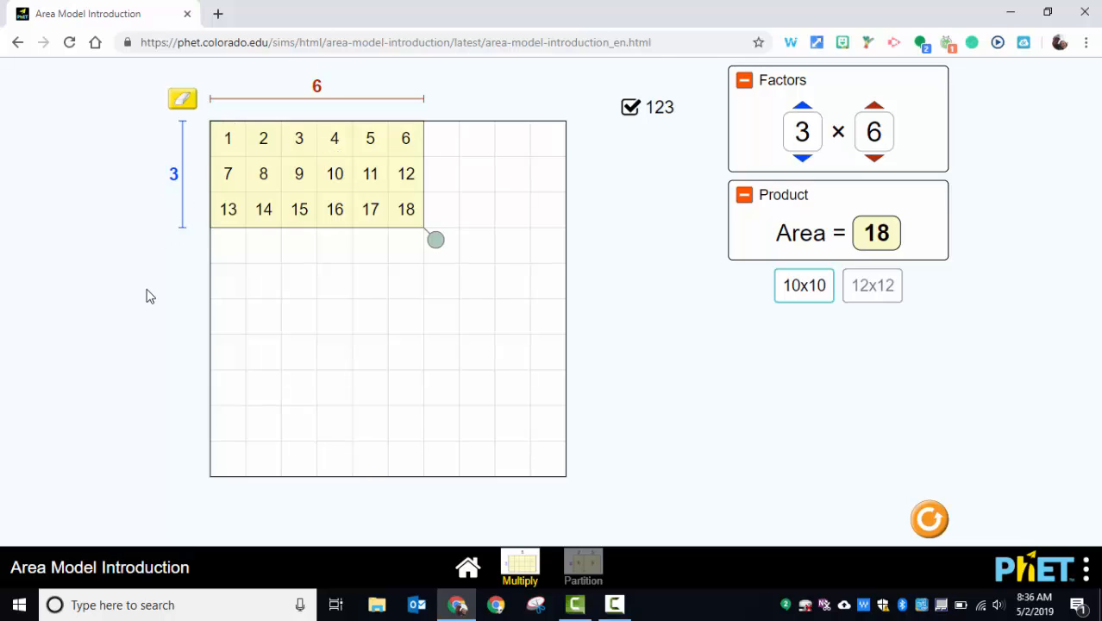